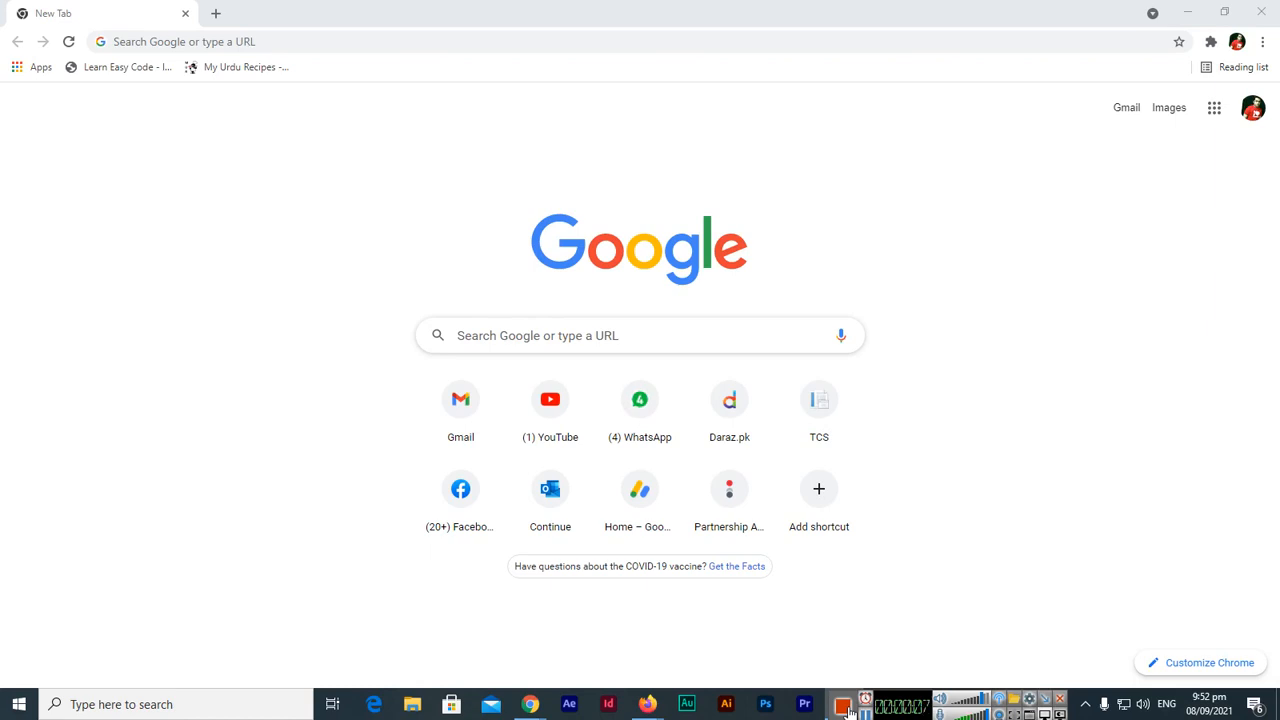
mouse_move(419, 248)
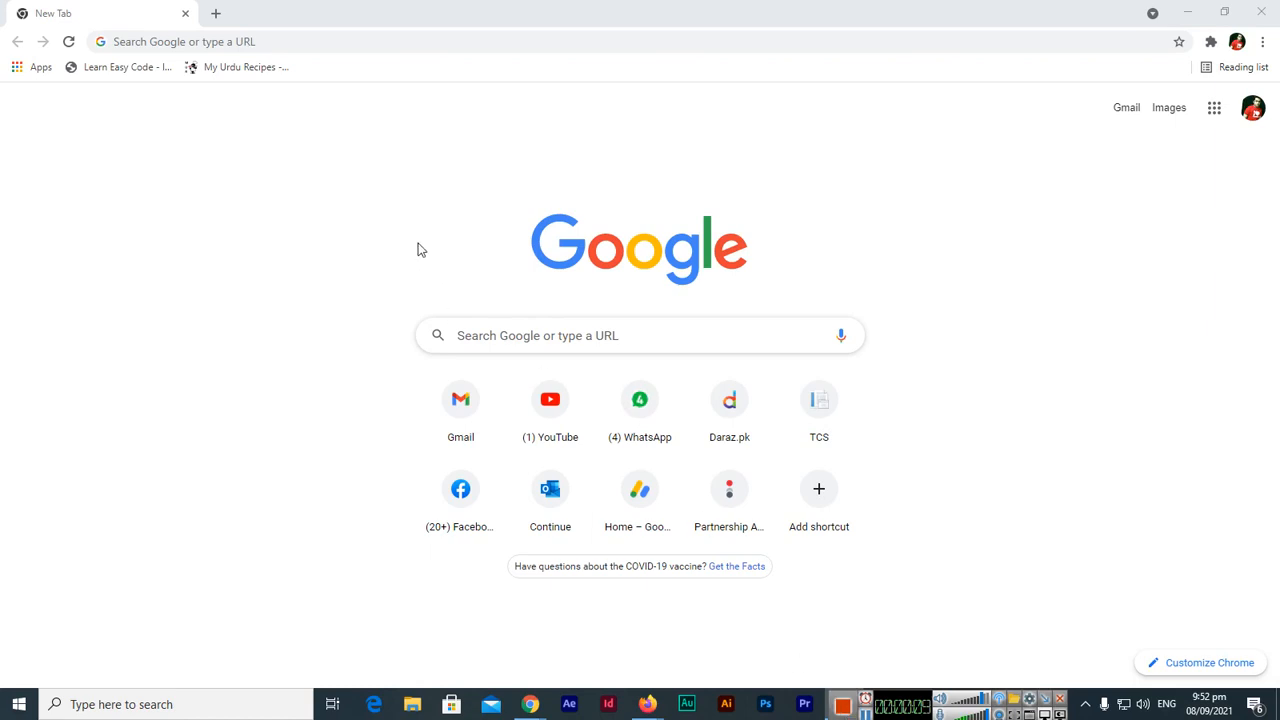
mouse_move(1097, 178)
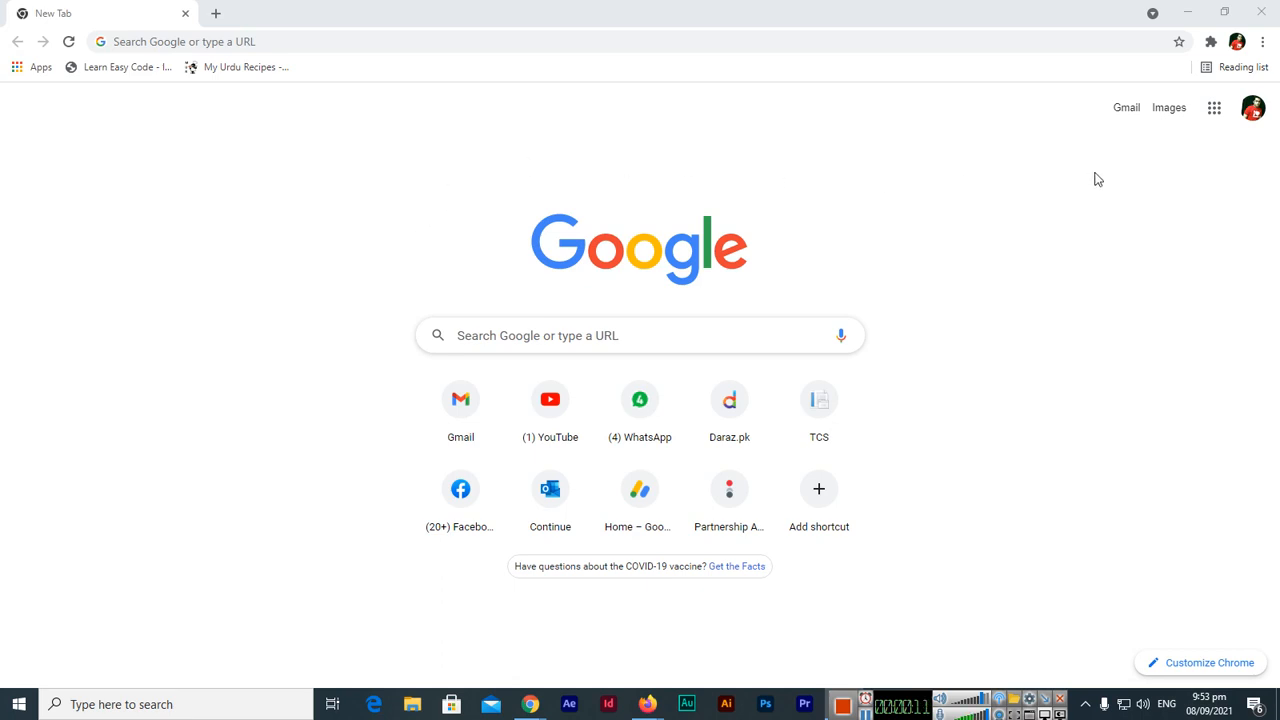
Go to docs.google.com in Chrome to load the Google Docs home page.
click(321, 42)
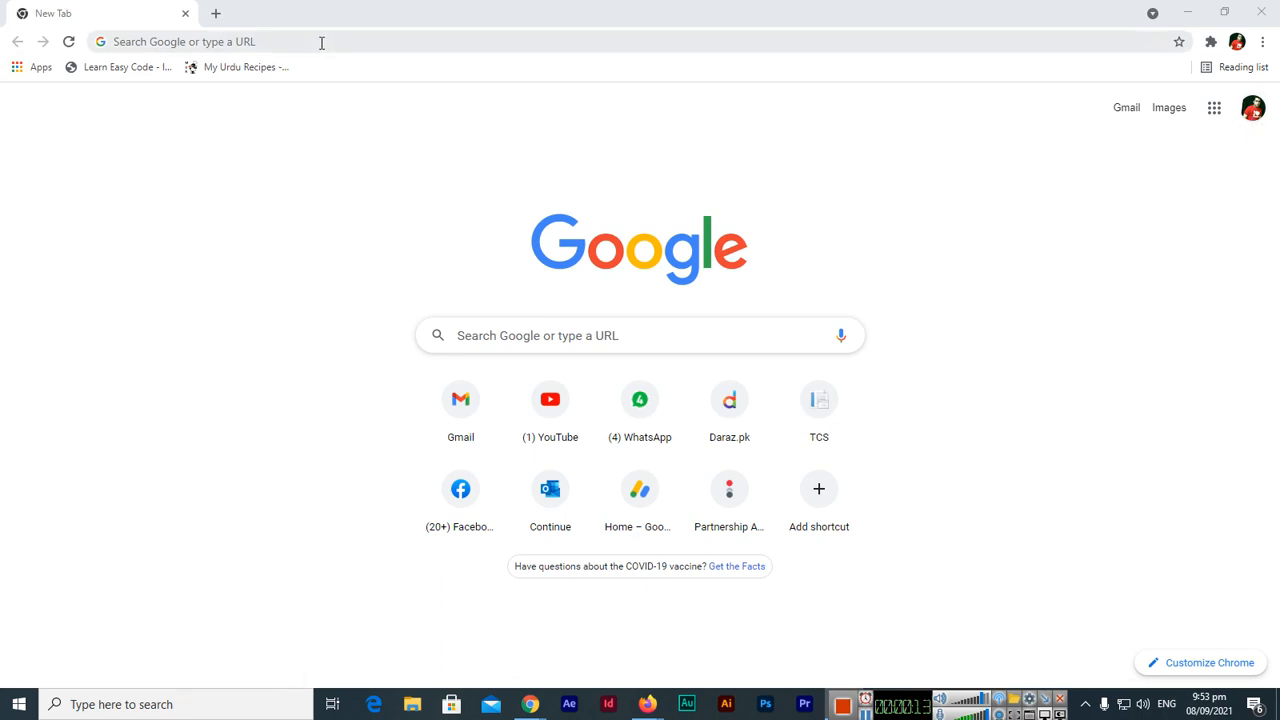
click(322, 42)
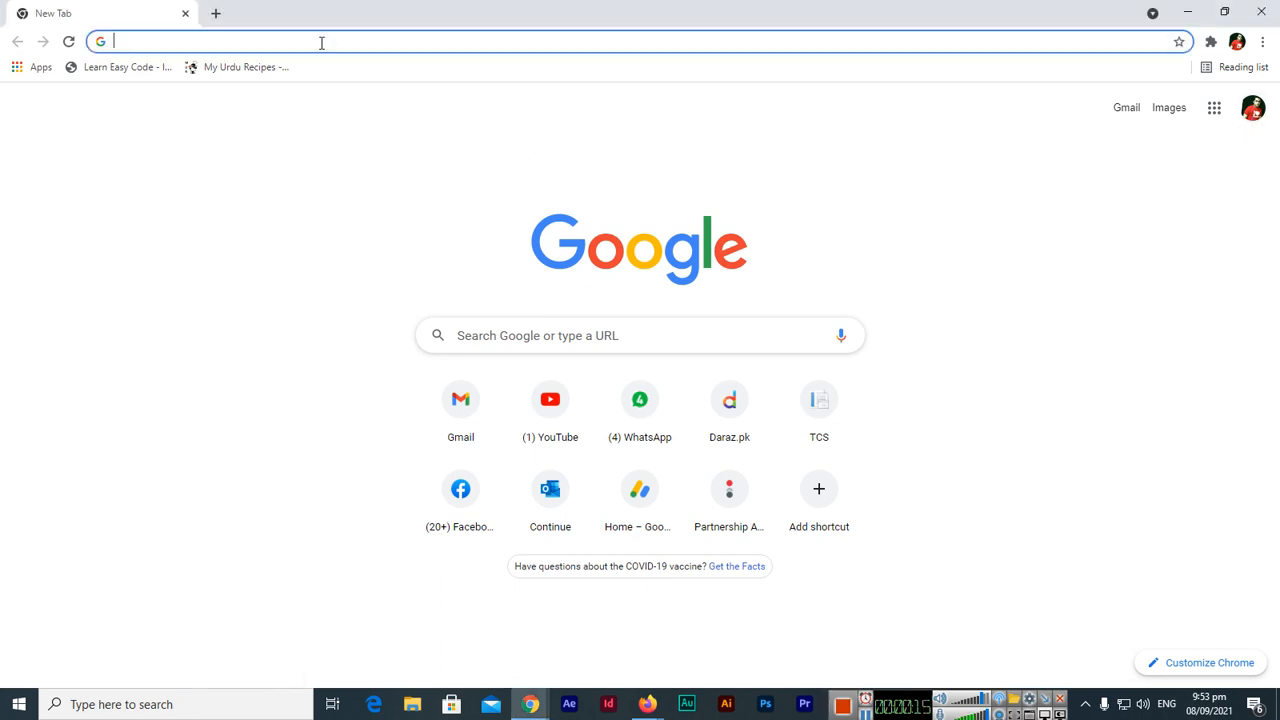
text(docs.google.com/document/u/0/)
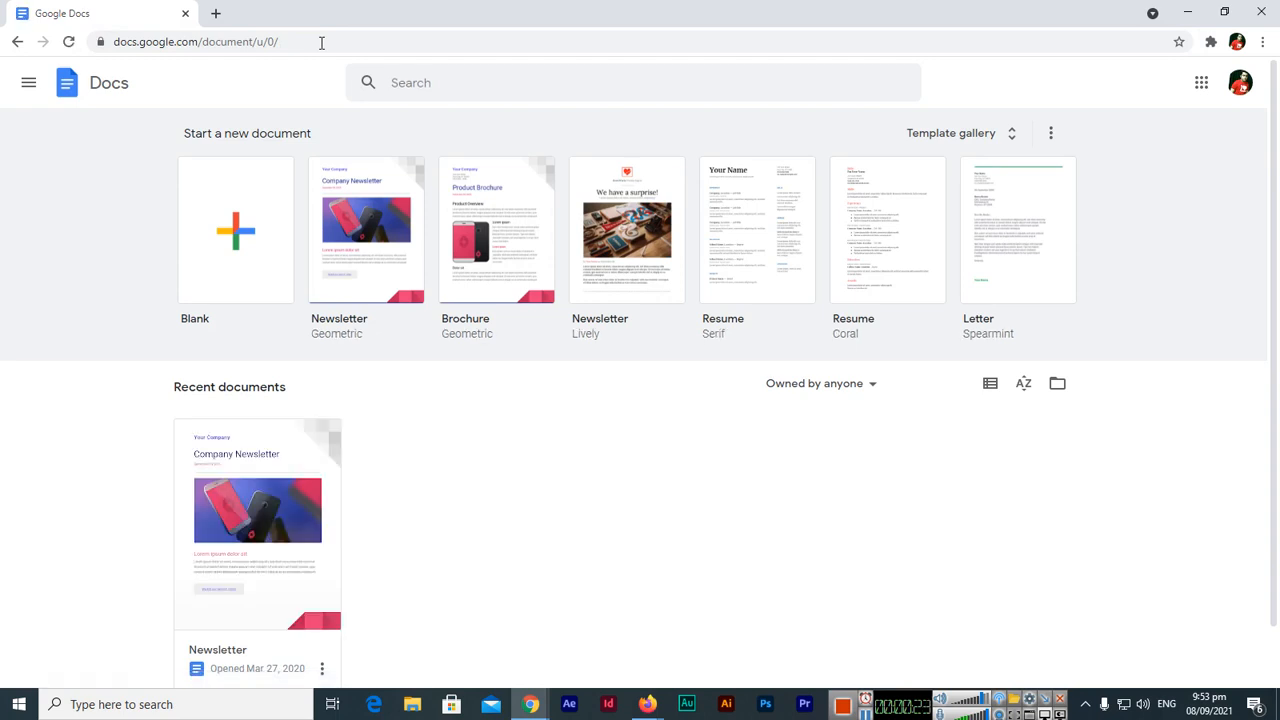
Choose the Blank template to create a new document.
click(257, 520)
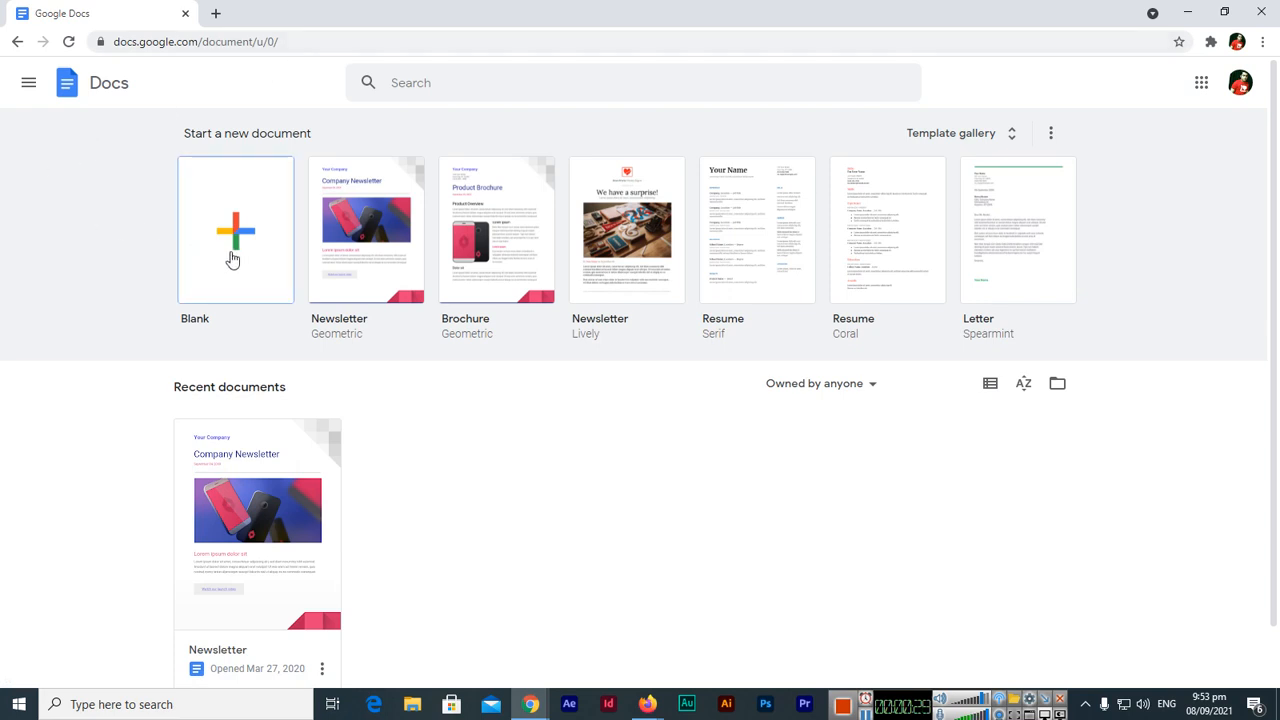
mouse_move(240, 268)
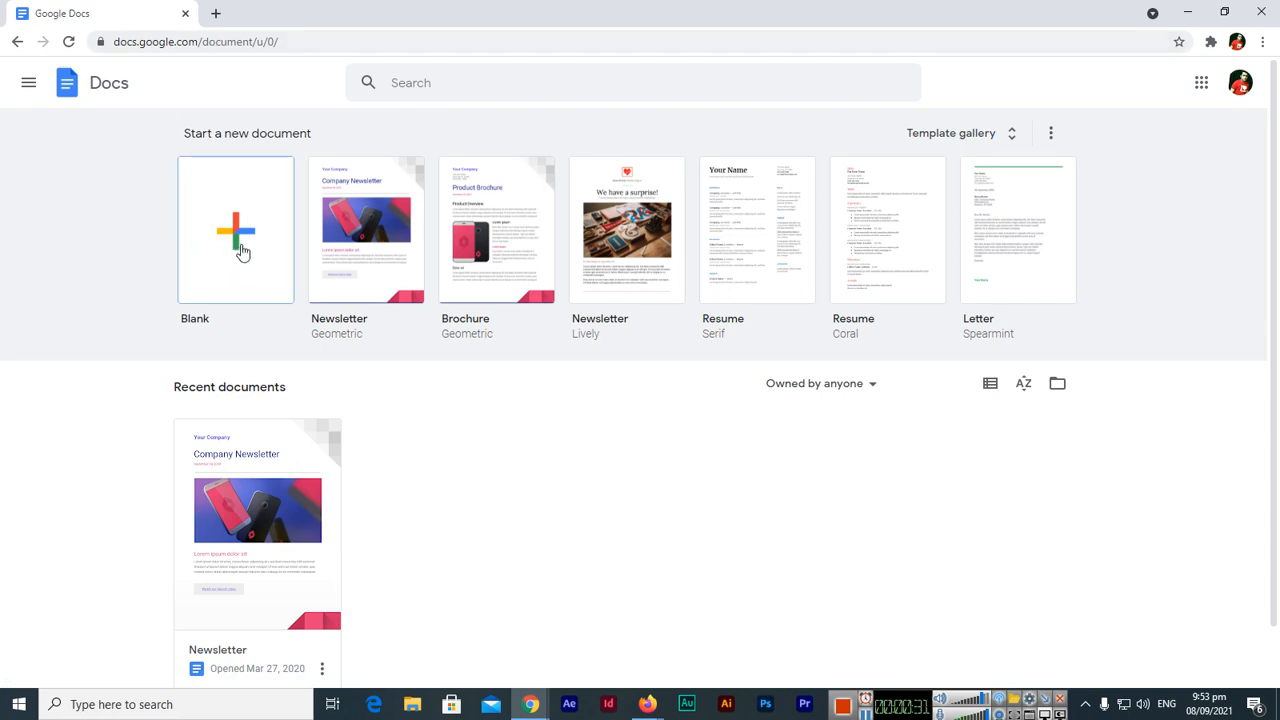
mouse_move(318, 263)
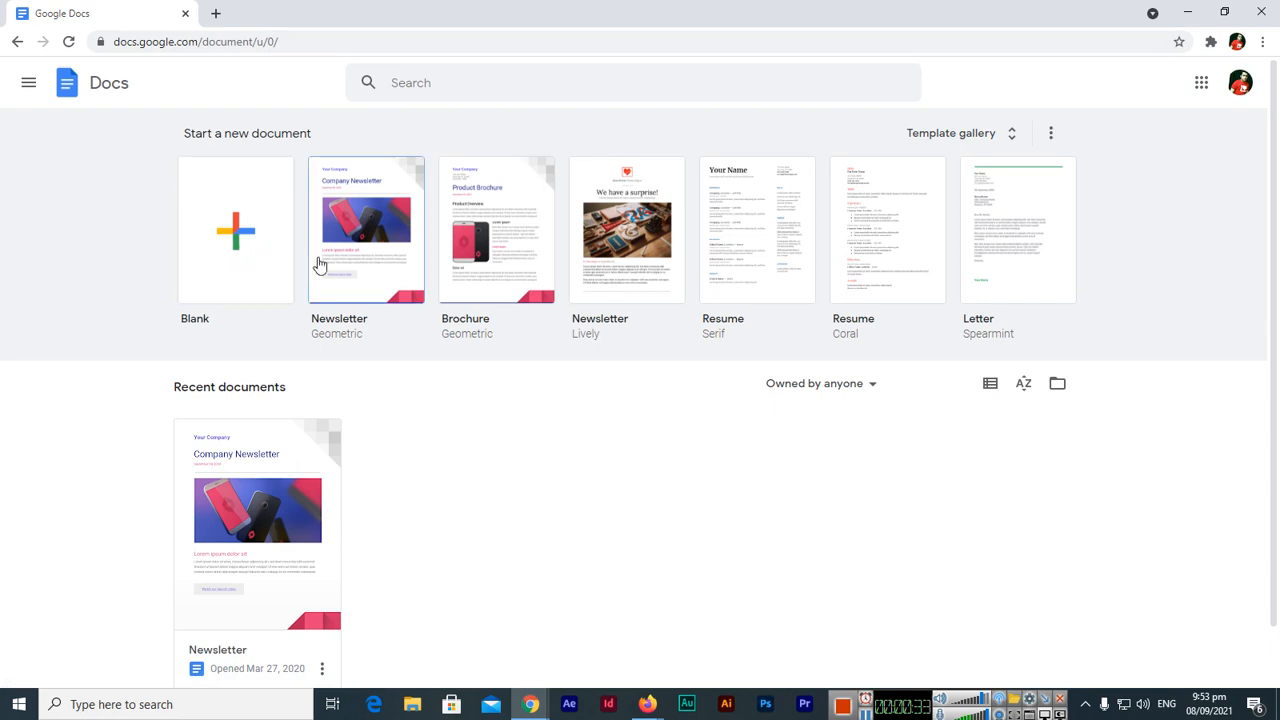
mouse_move(141, 243)
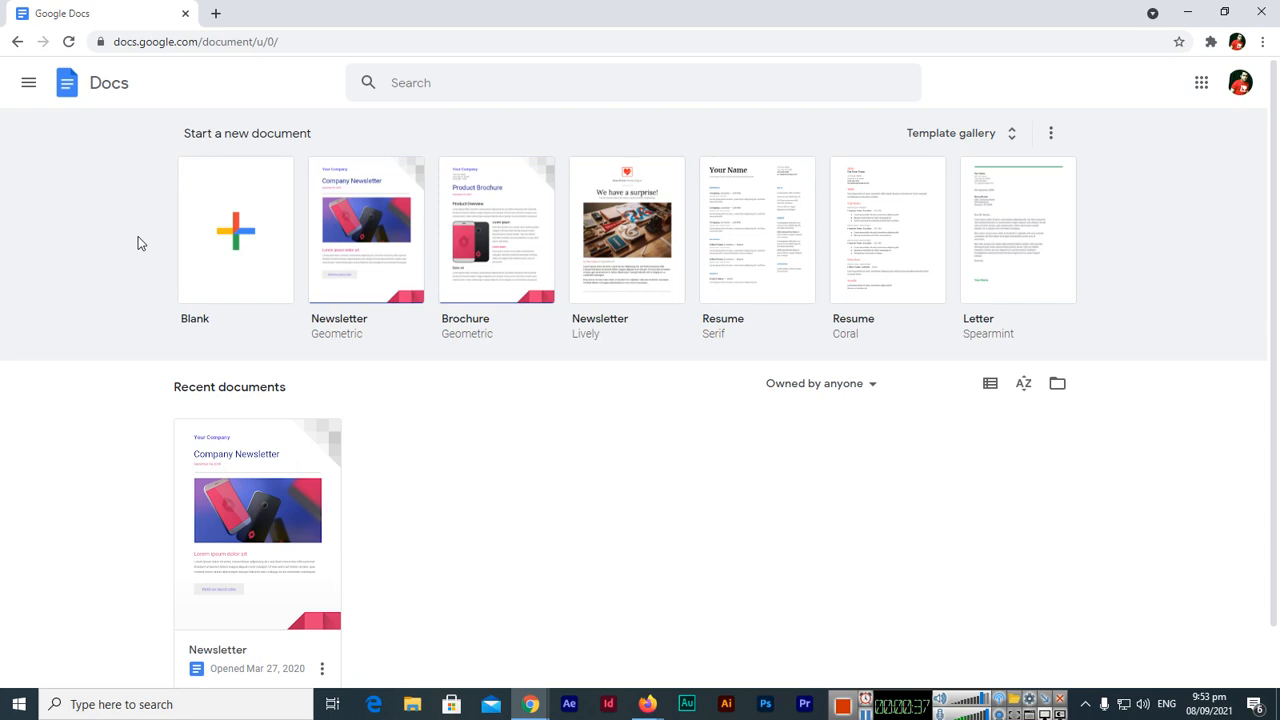
mouse_move(238, 236)
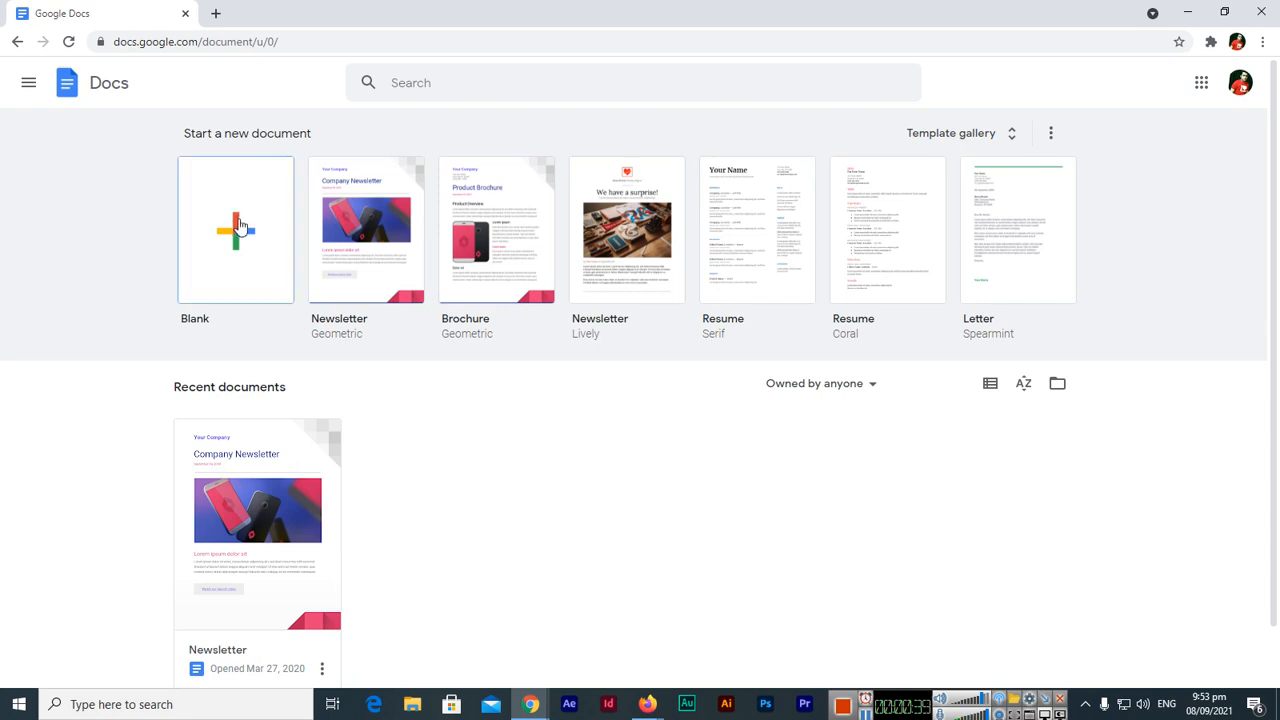
click(235, 232)
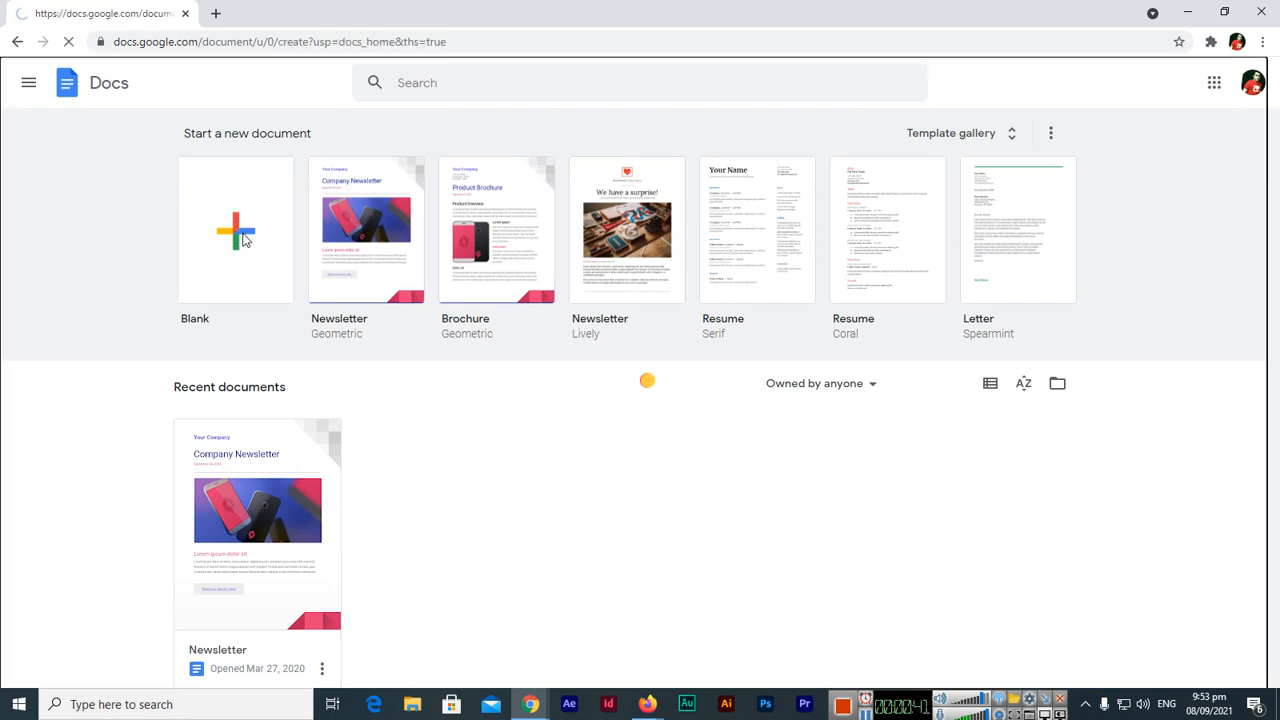
Title the document 'My First Blank Document', dismissing the meeting tip and Grammarly panel.
click(235, 230)
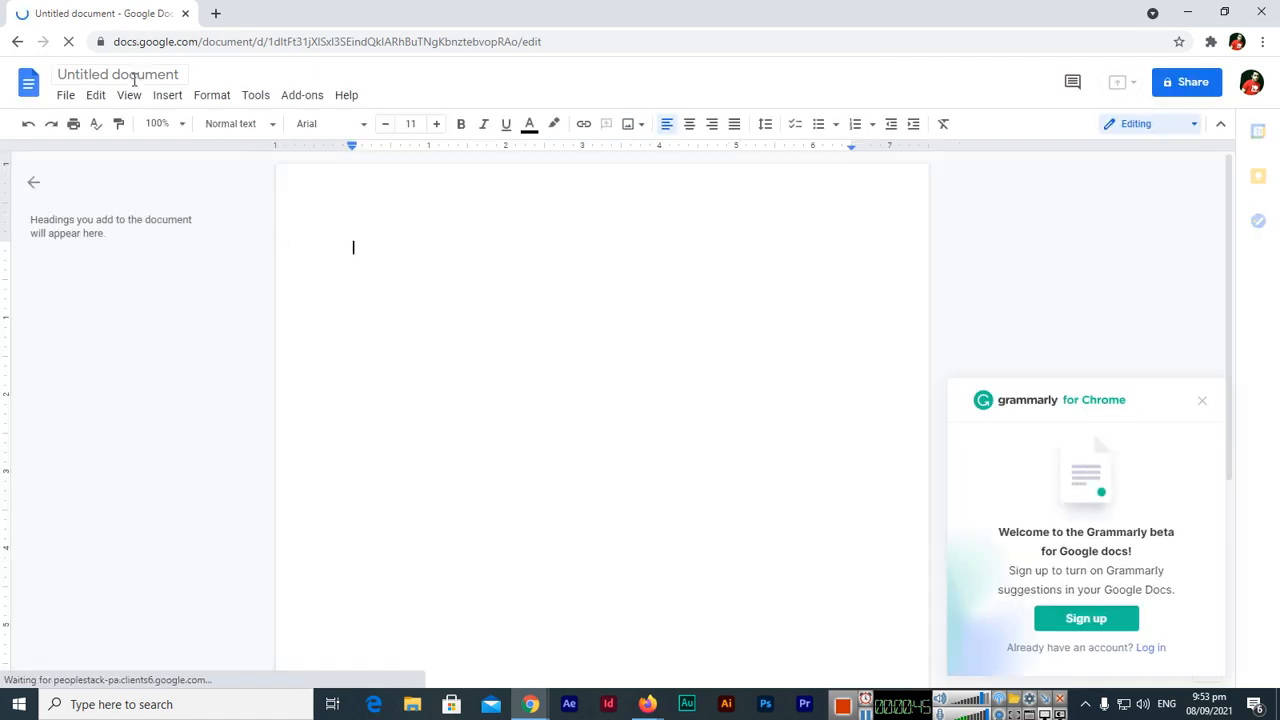
click(120, 74)
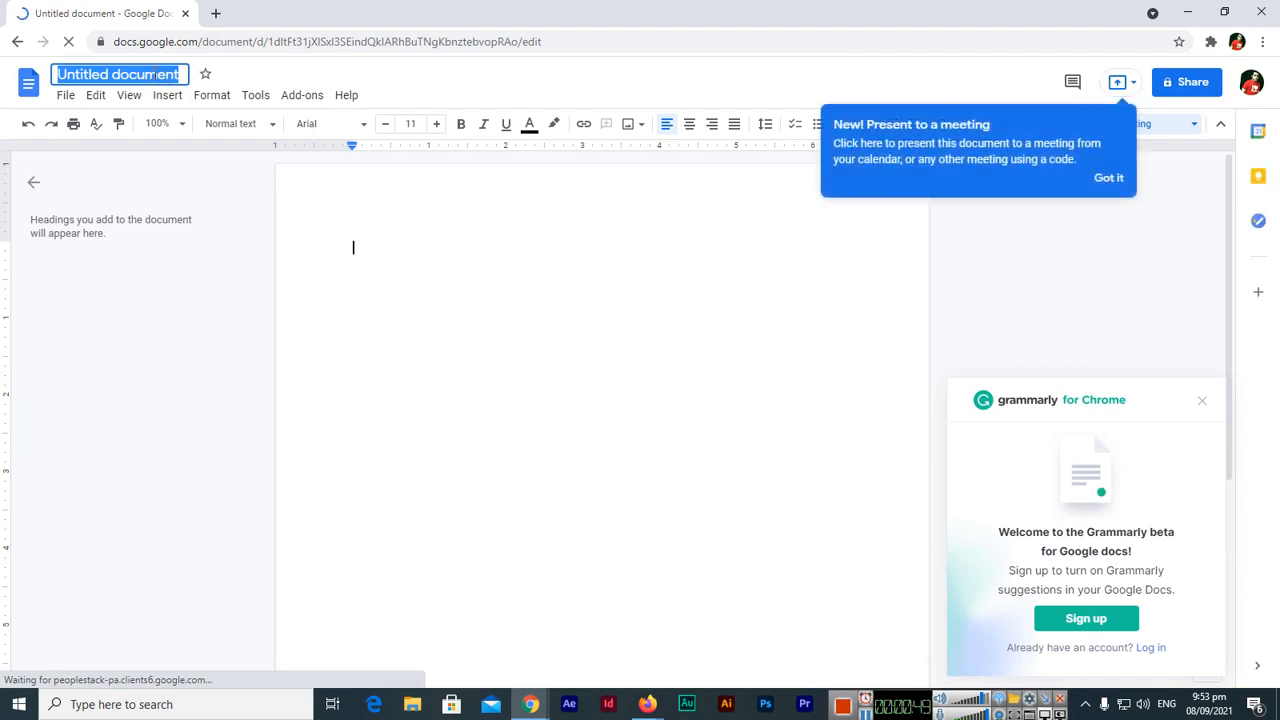
click(1109, 177)
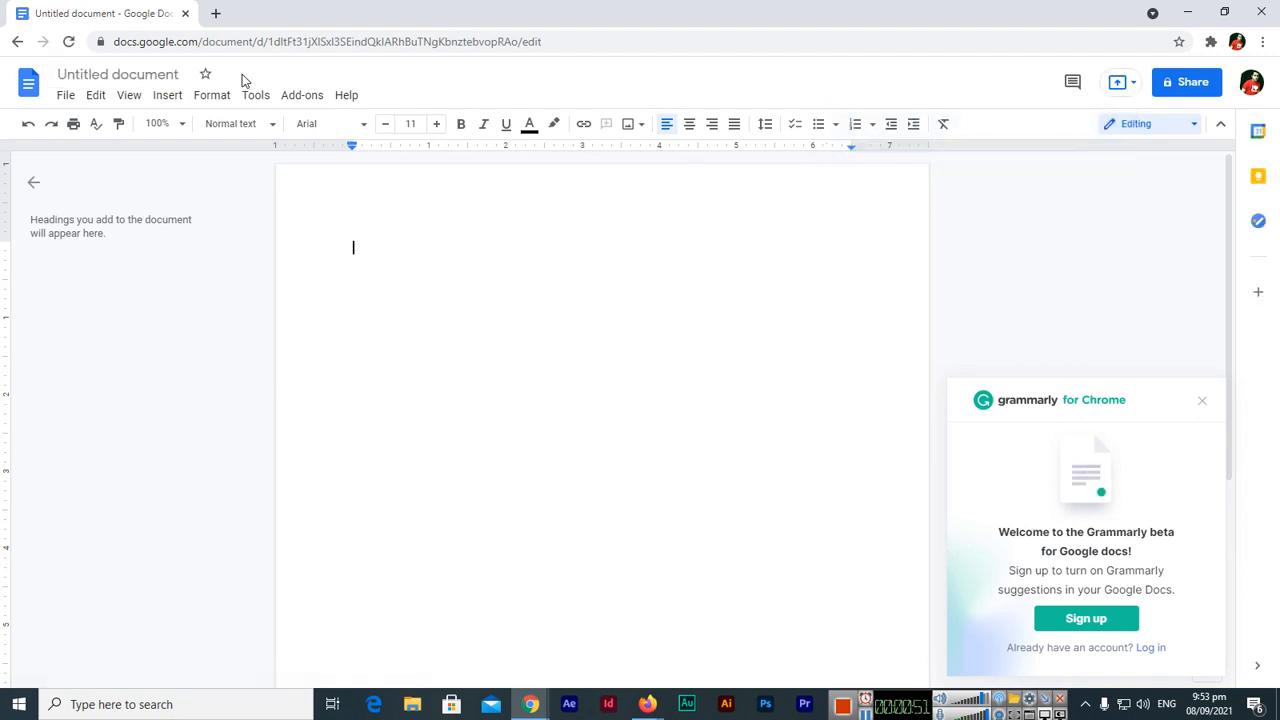
text(My First Blank Document)
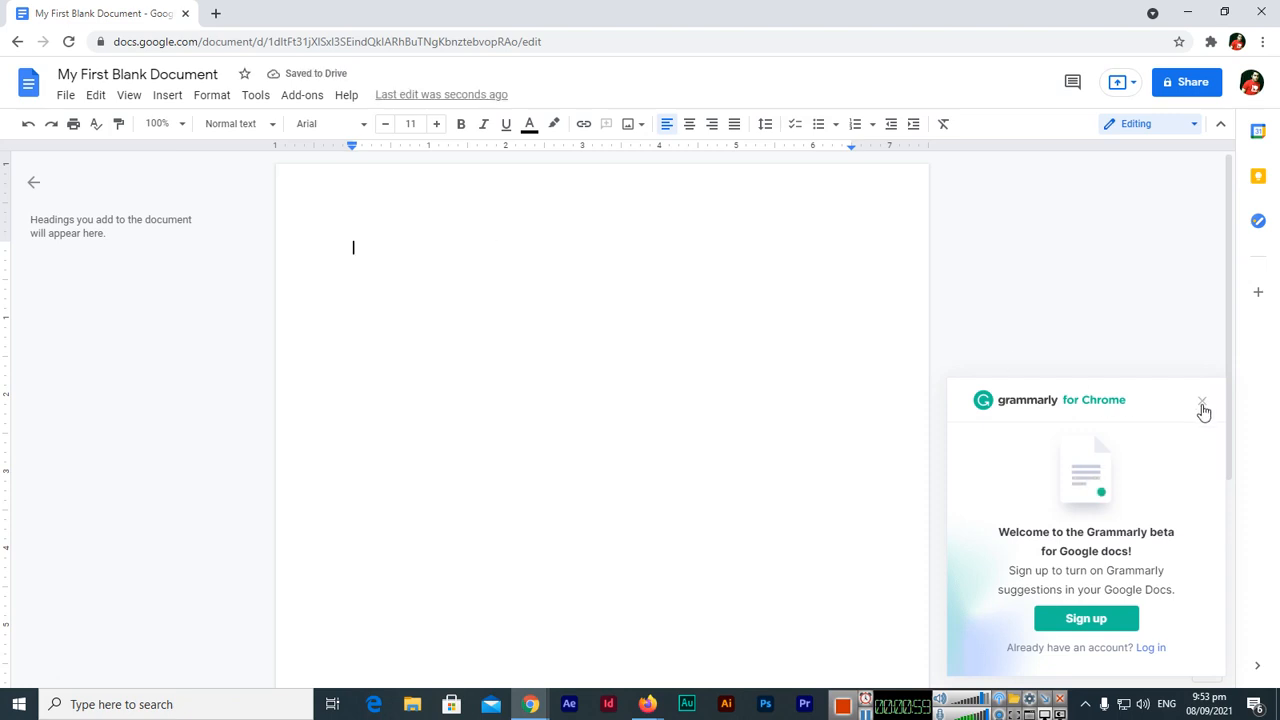
click(1199, 400)
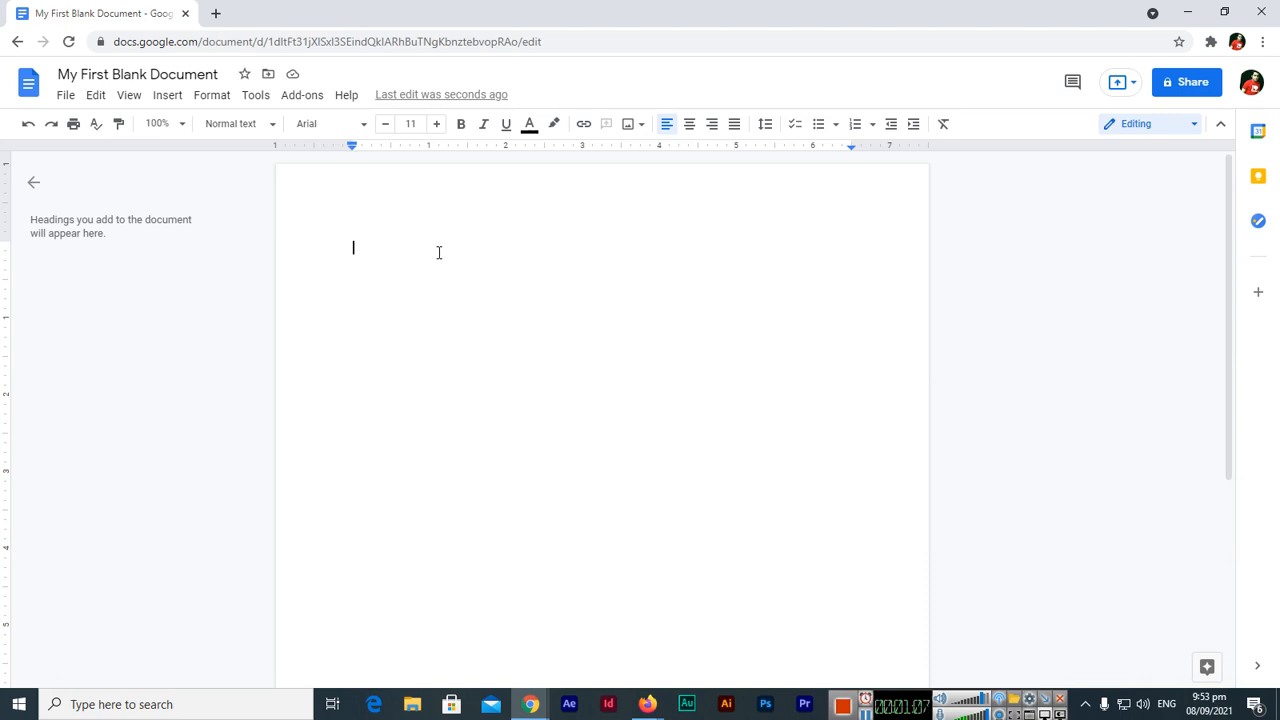
Type the two lines about creating a blank document from scratch, with 'Advanced Level' bold.
text(My Work here from Sc)
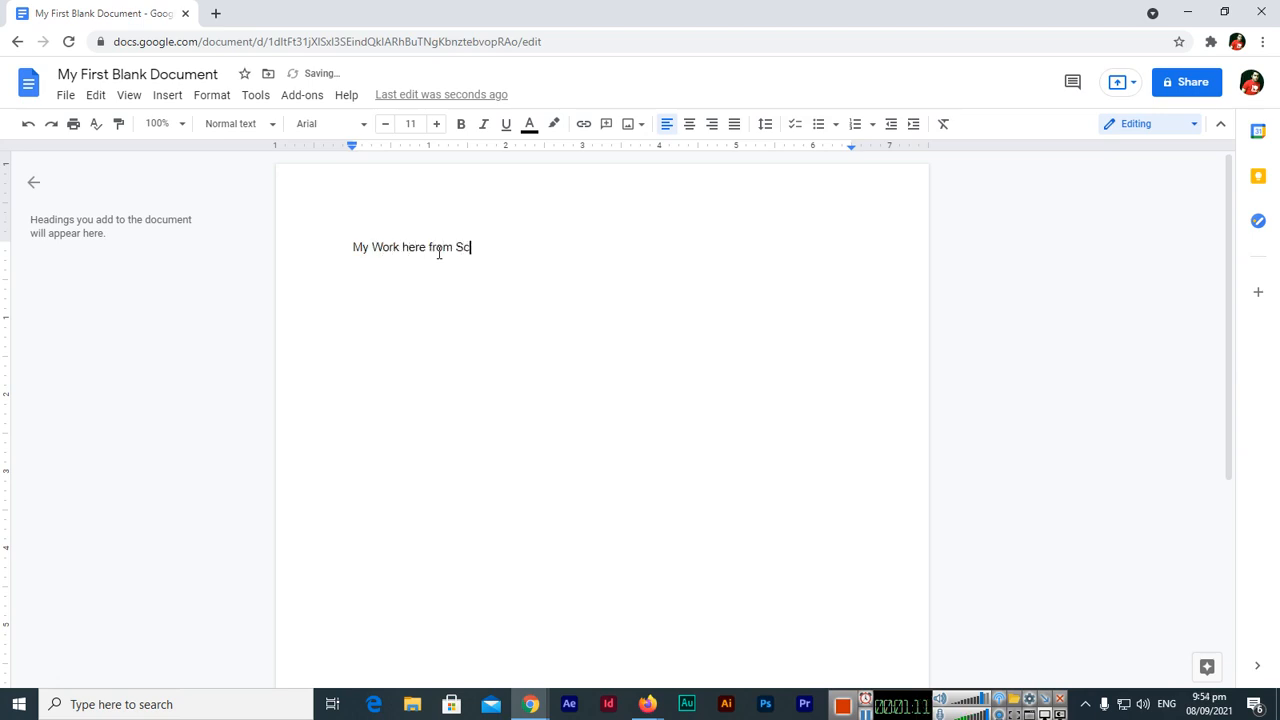
text(ratch to the)
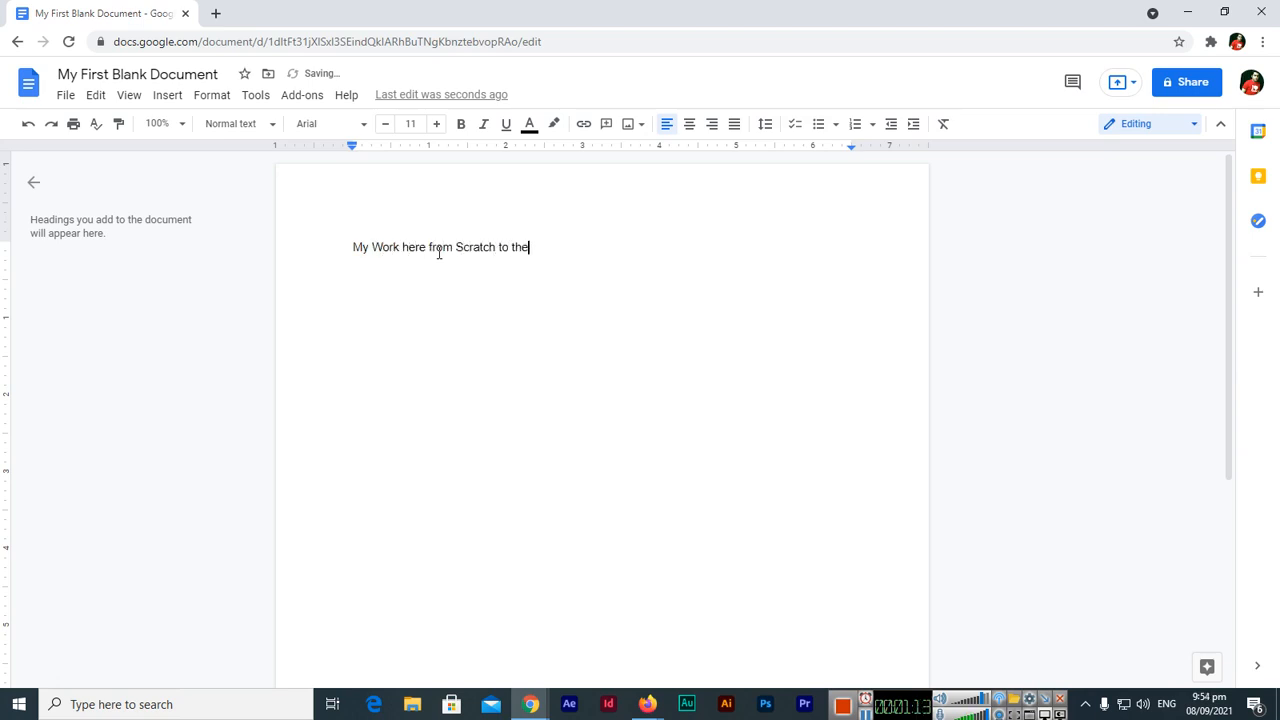
text(Advanced Level)
text(Becaus)
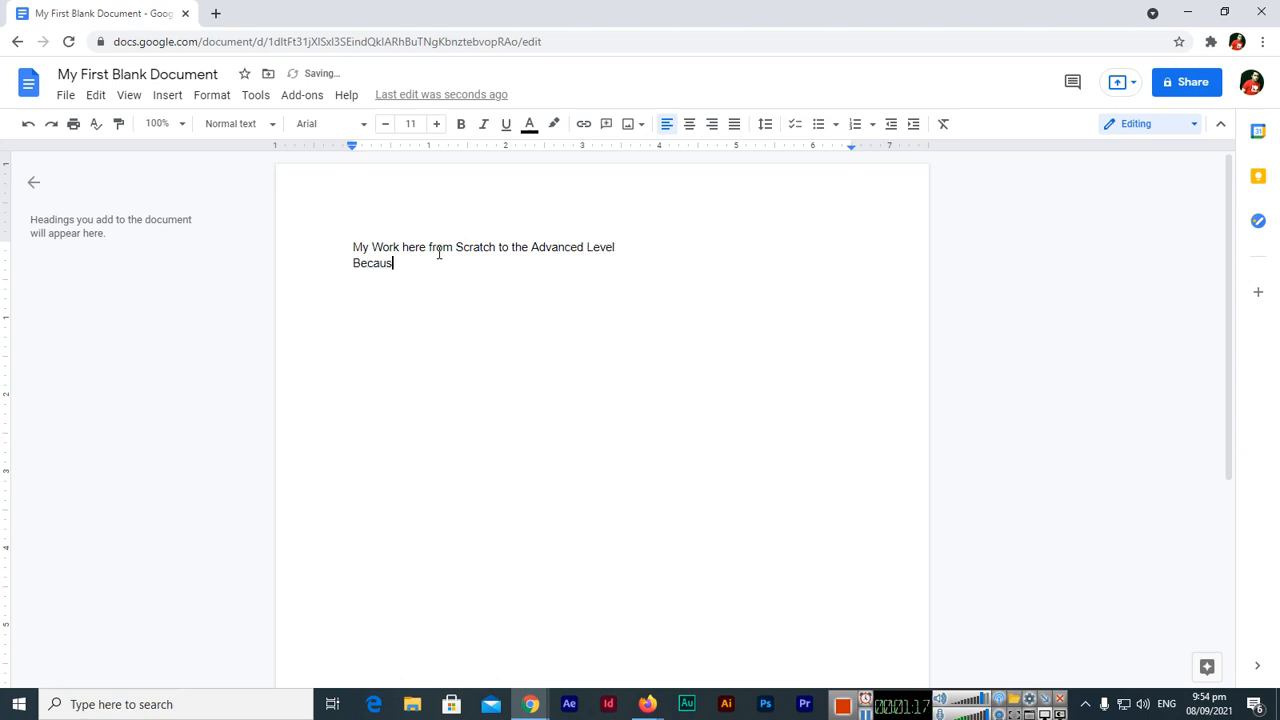
text(e I have created a new B)
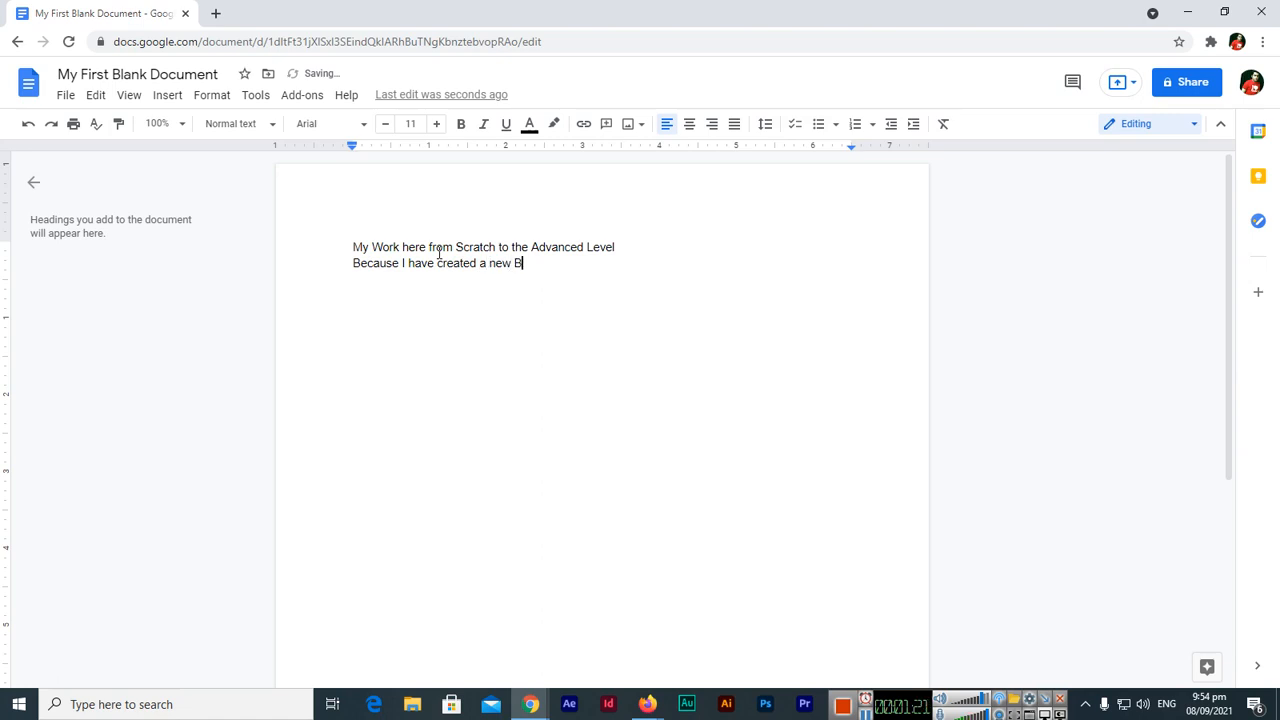
text(lank Document in)
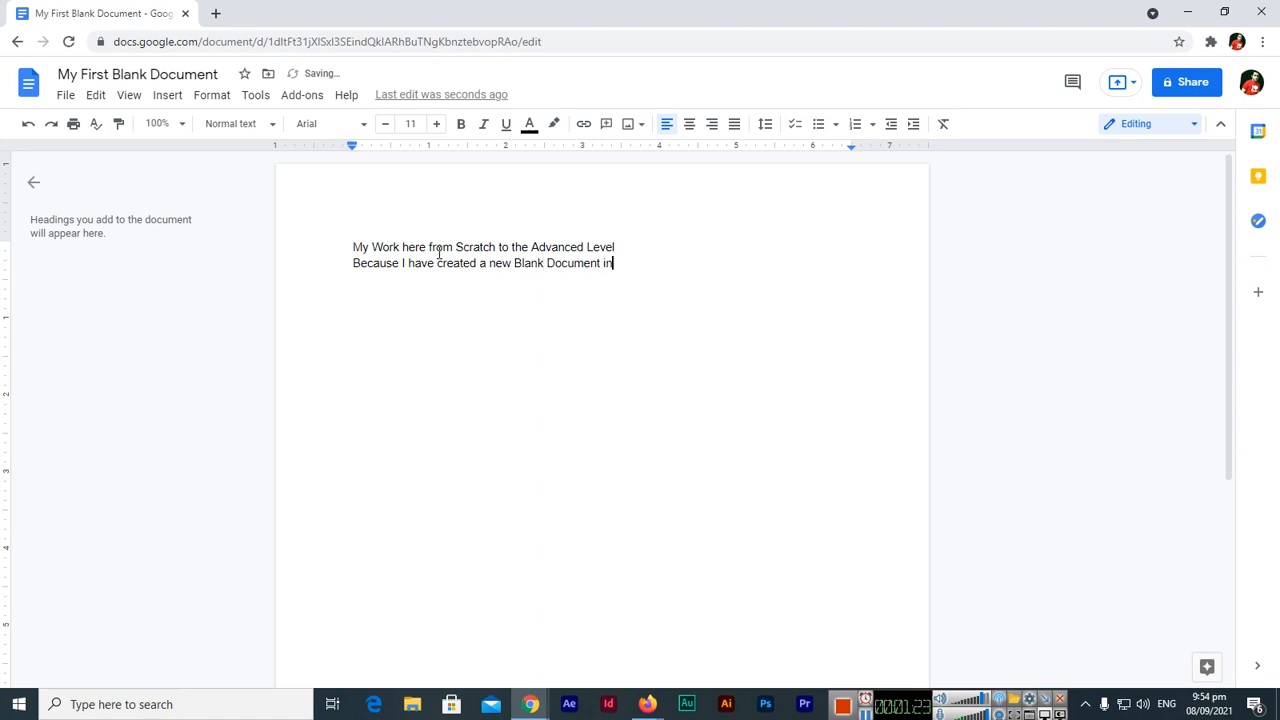
text(Google D)
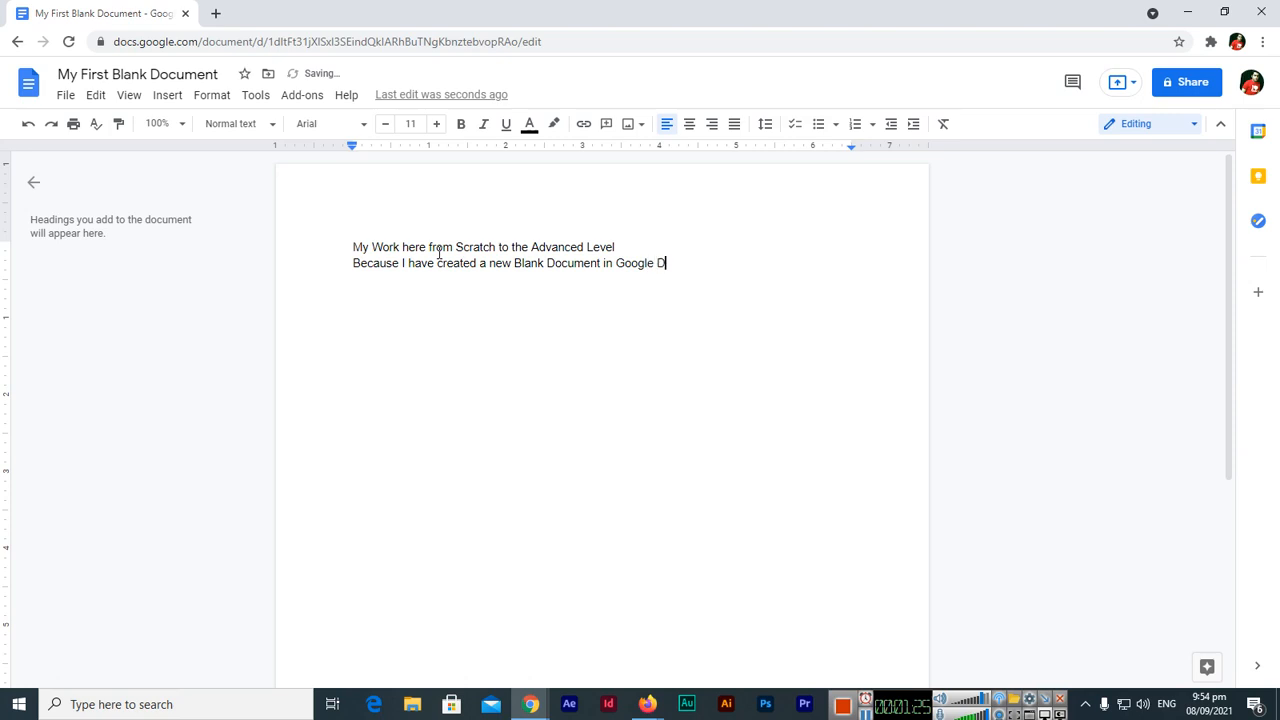
text(ocs)
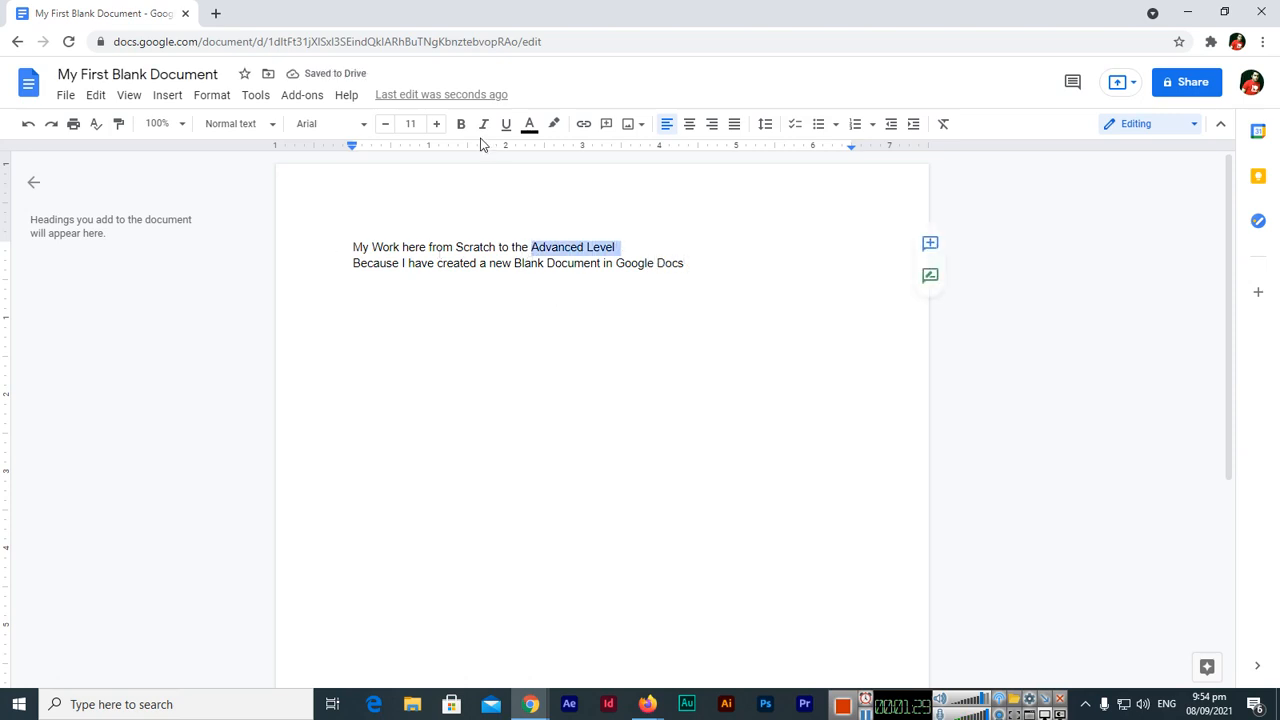
click(460, 124)
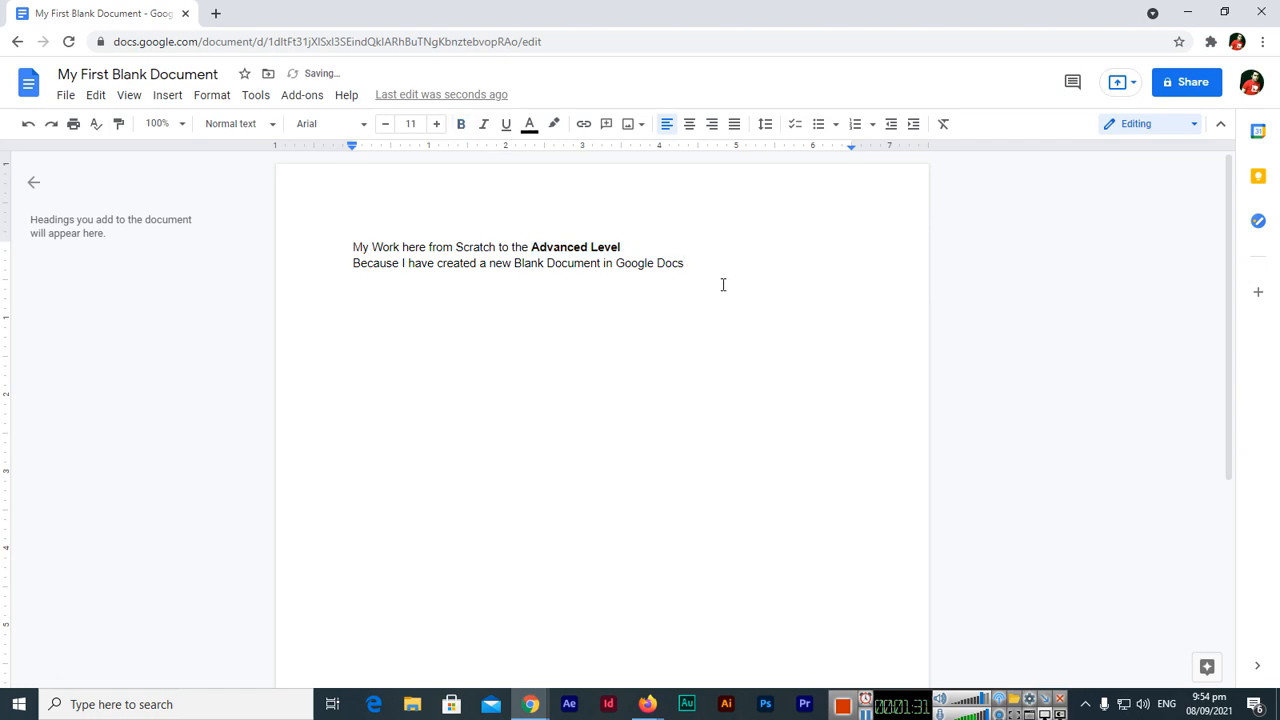